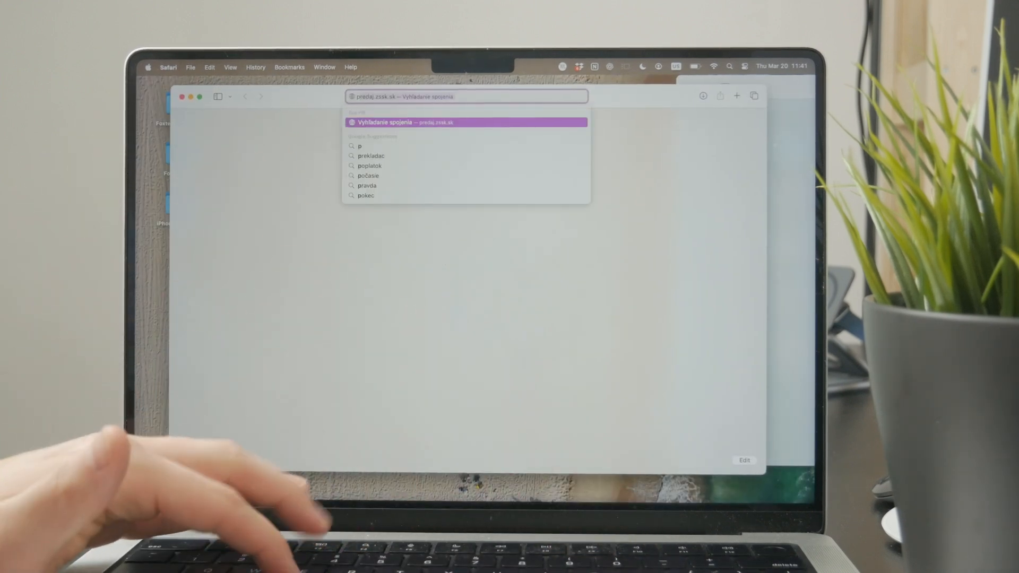
# - Search Google for "pdf download" from the Safari address bar
pyautogui.write('pdf download')
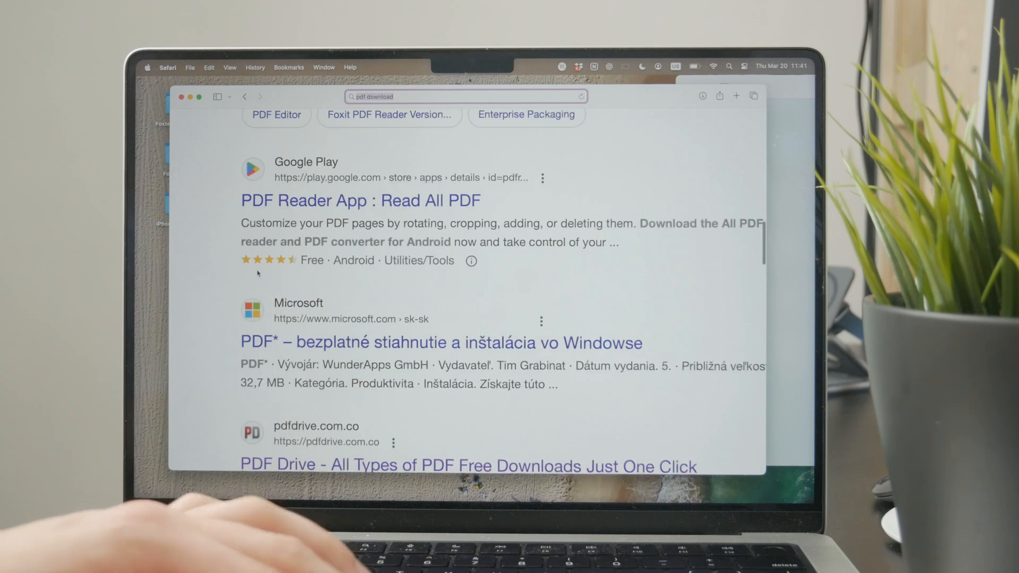
# - Scroll through the PDF Drive site from the search results
pyautogui.scroll(-3)
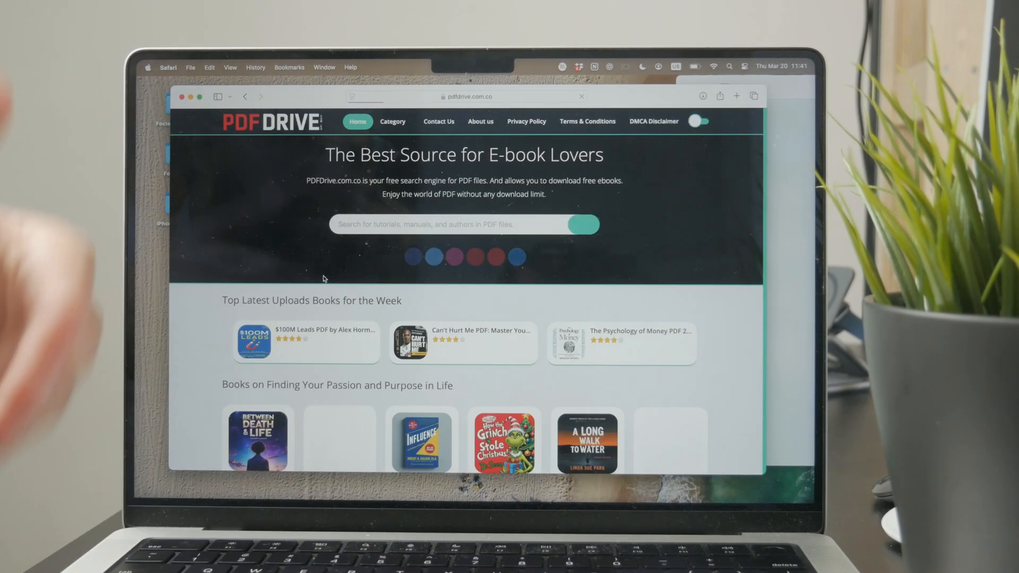
pyautogui.scroll(-3)
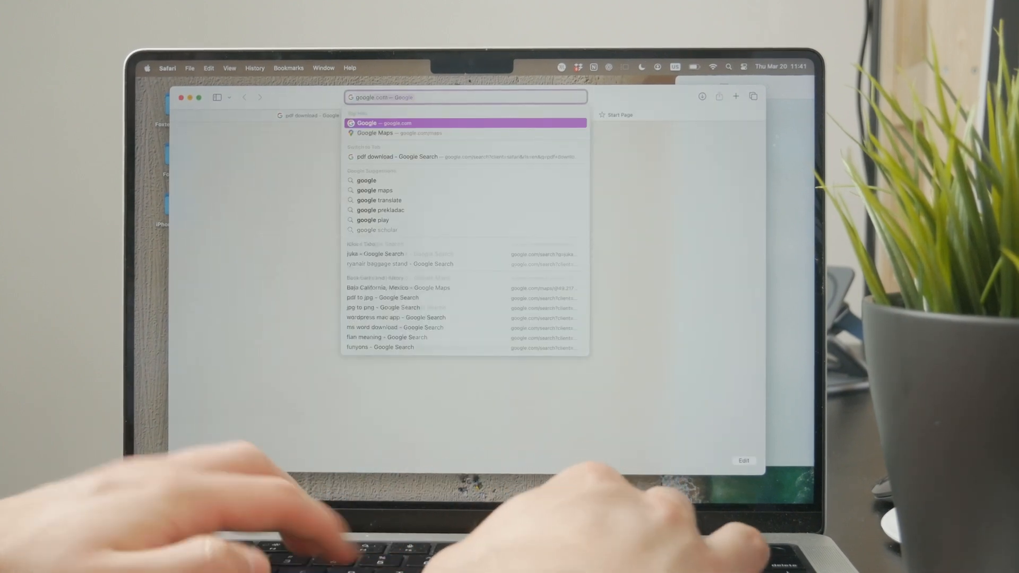
# - Search for "google drive" in the new Safari tab
pyautogui.write('google drive')
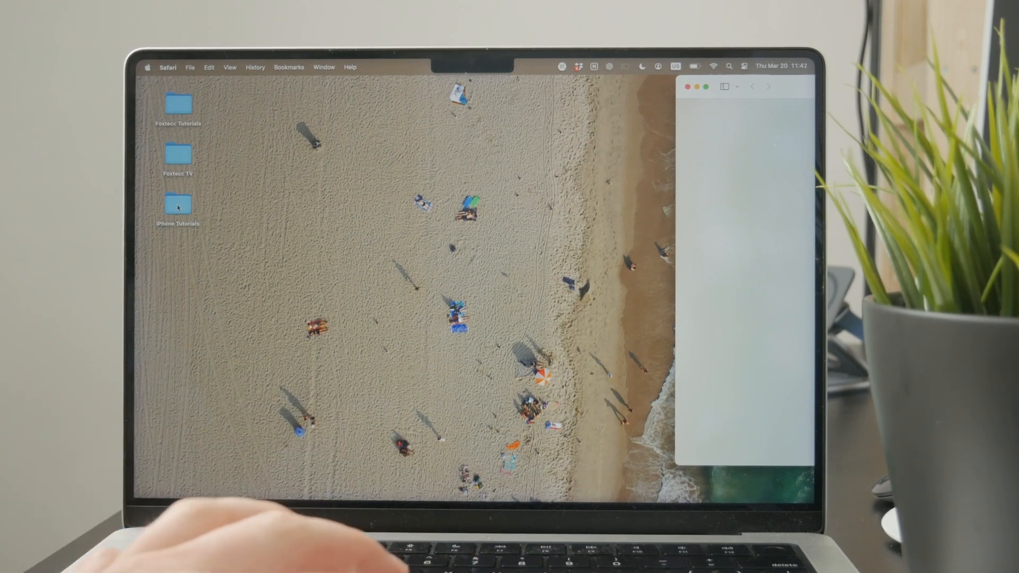
pyautogui.doubleClick(178, 204)
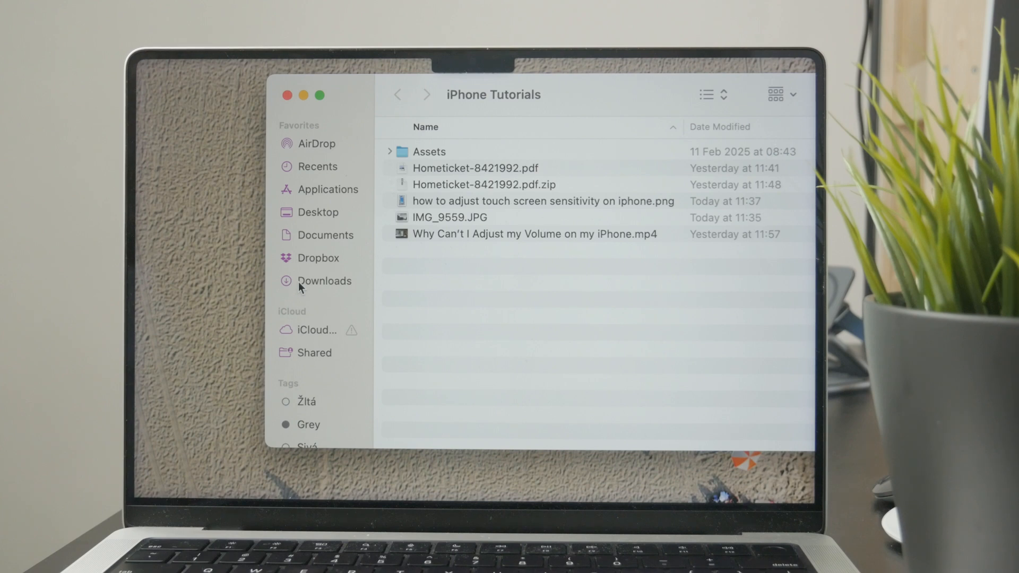
pyautogui.moveTo(425, 179)
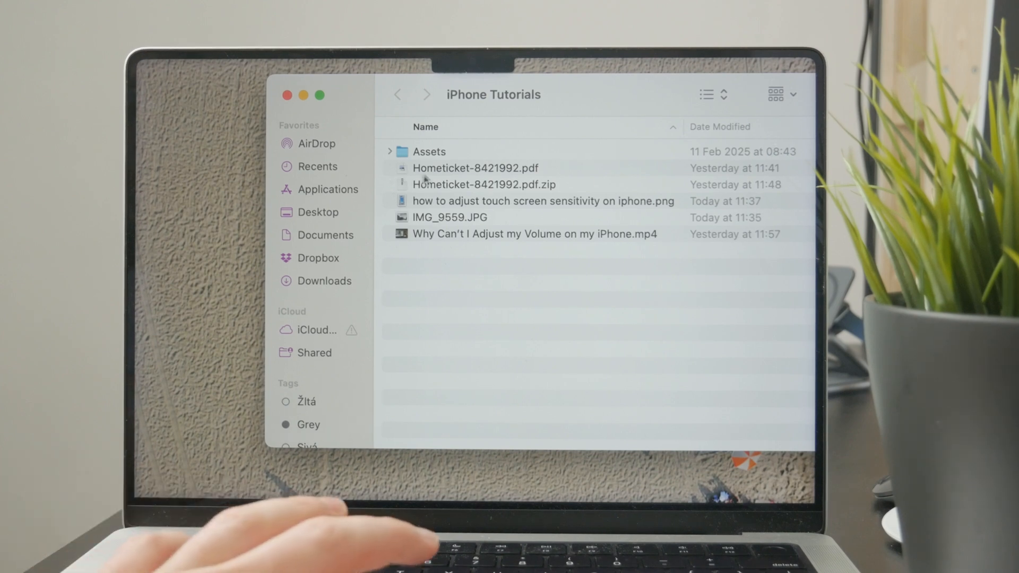
pyautogui.click(474, 168)
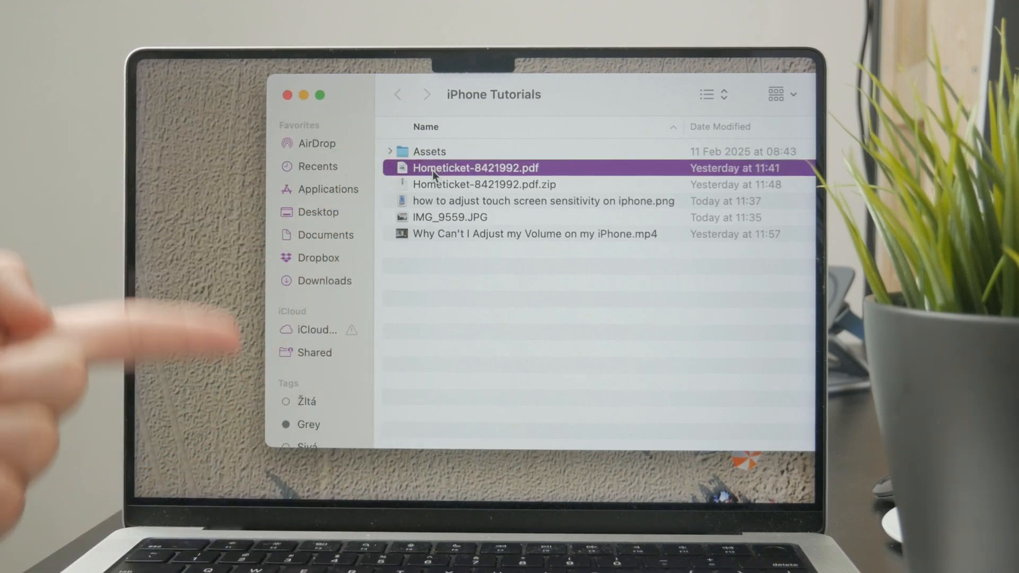